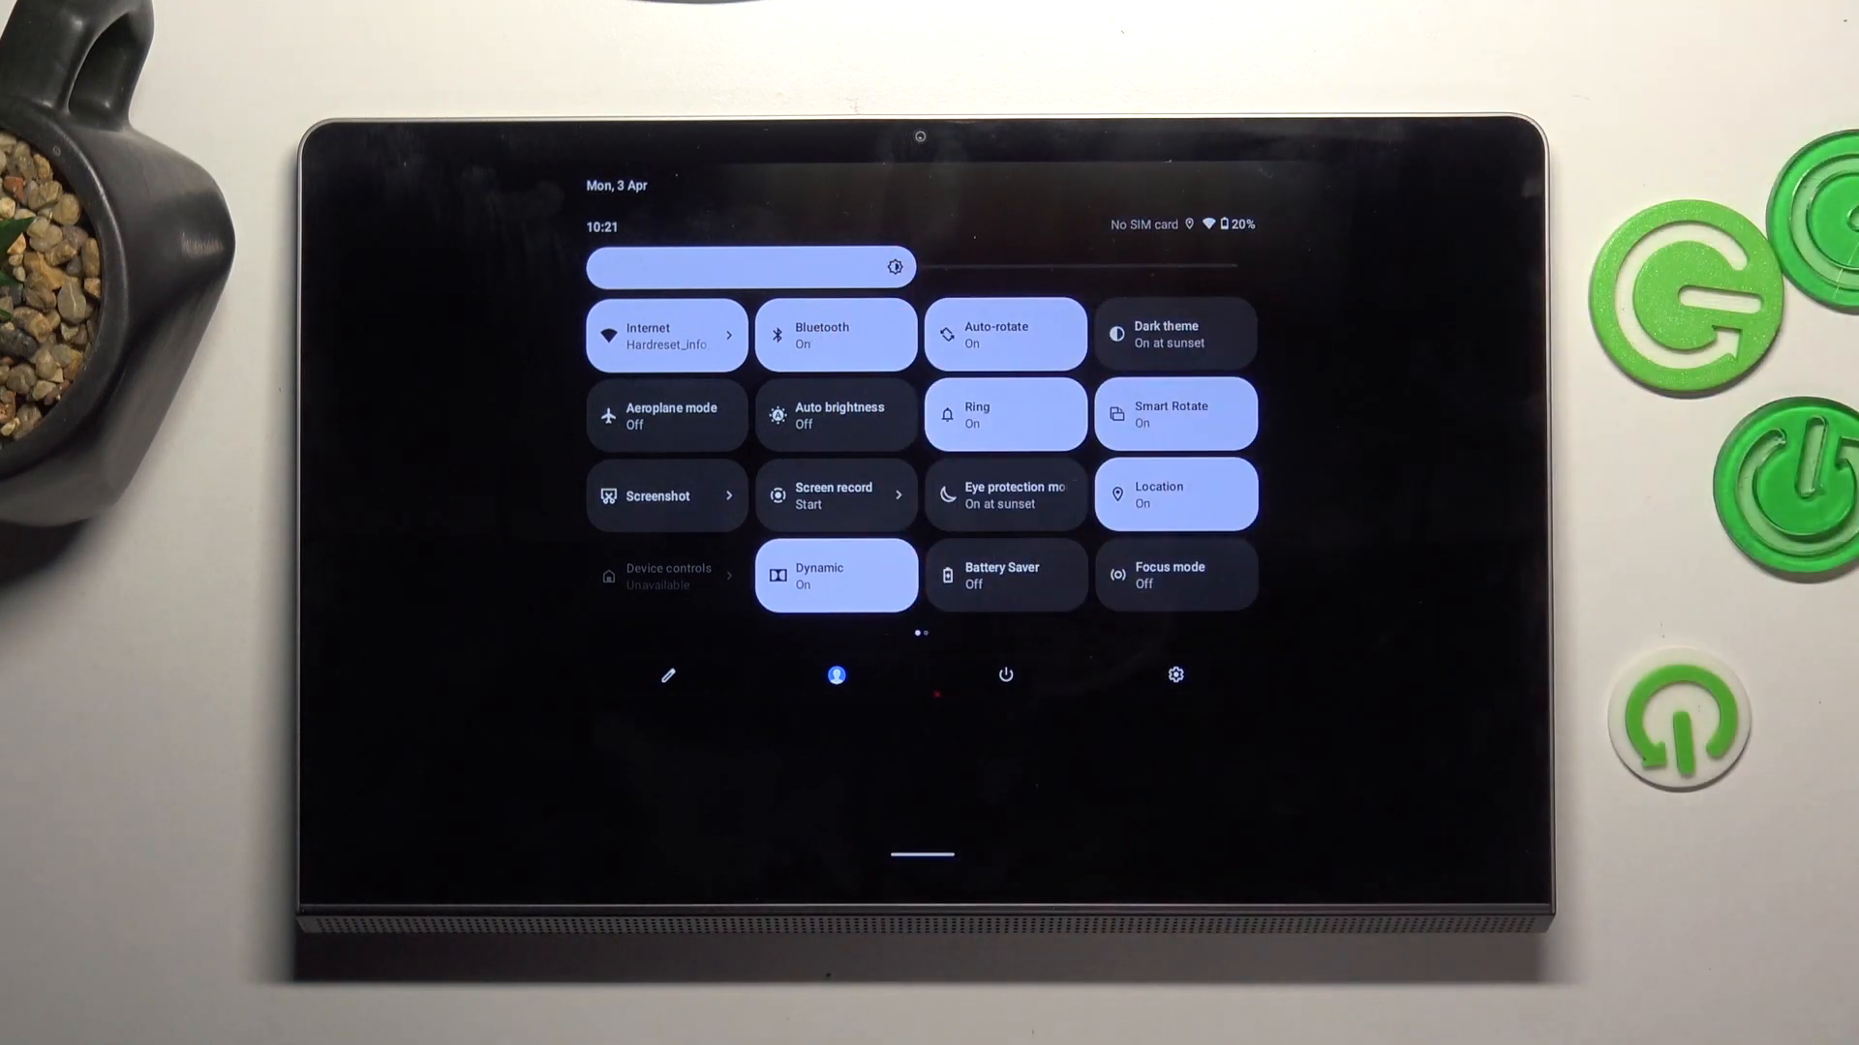
- Switch Location off from the Quick Settings panel
click(834, 335)
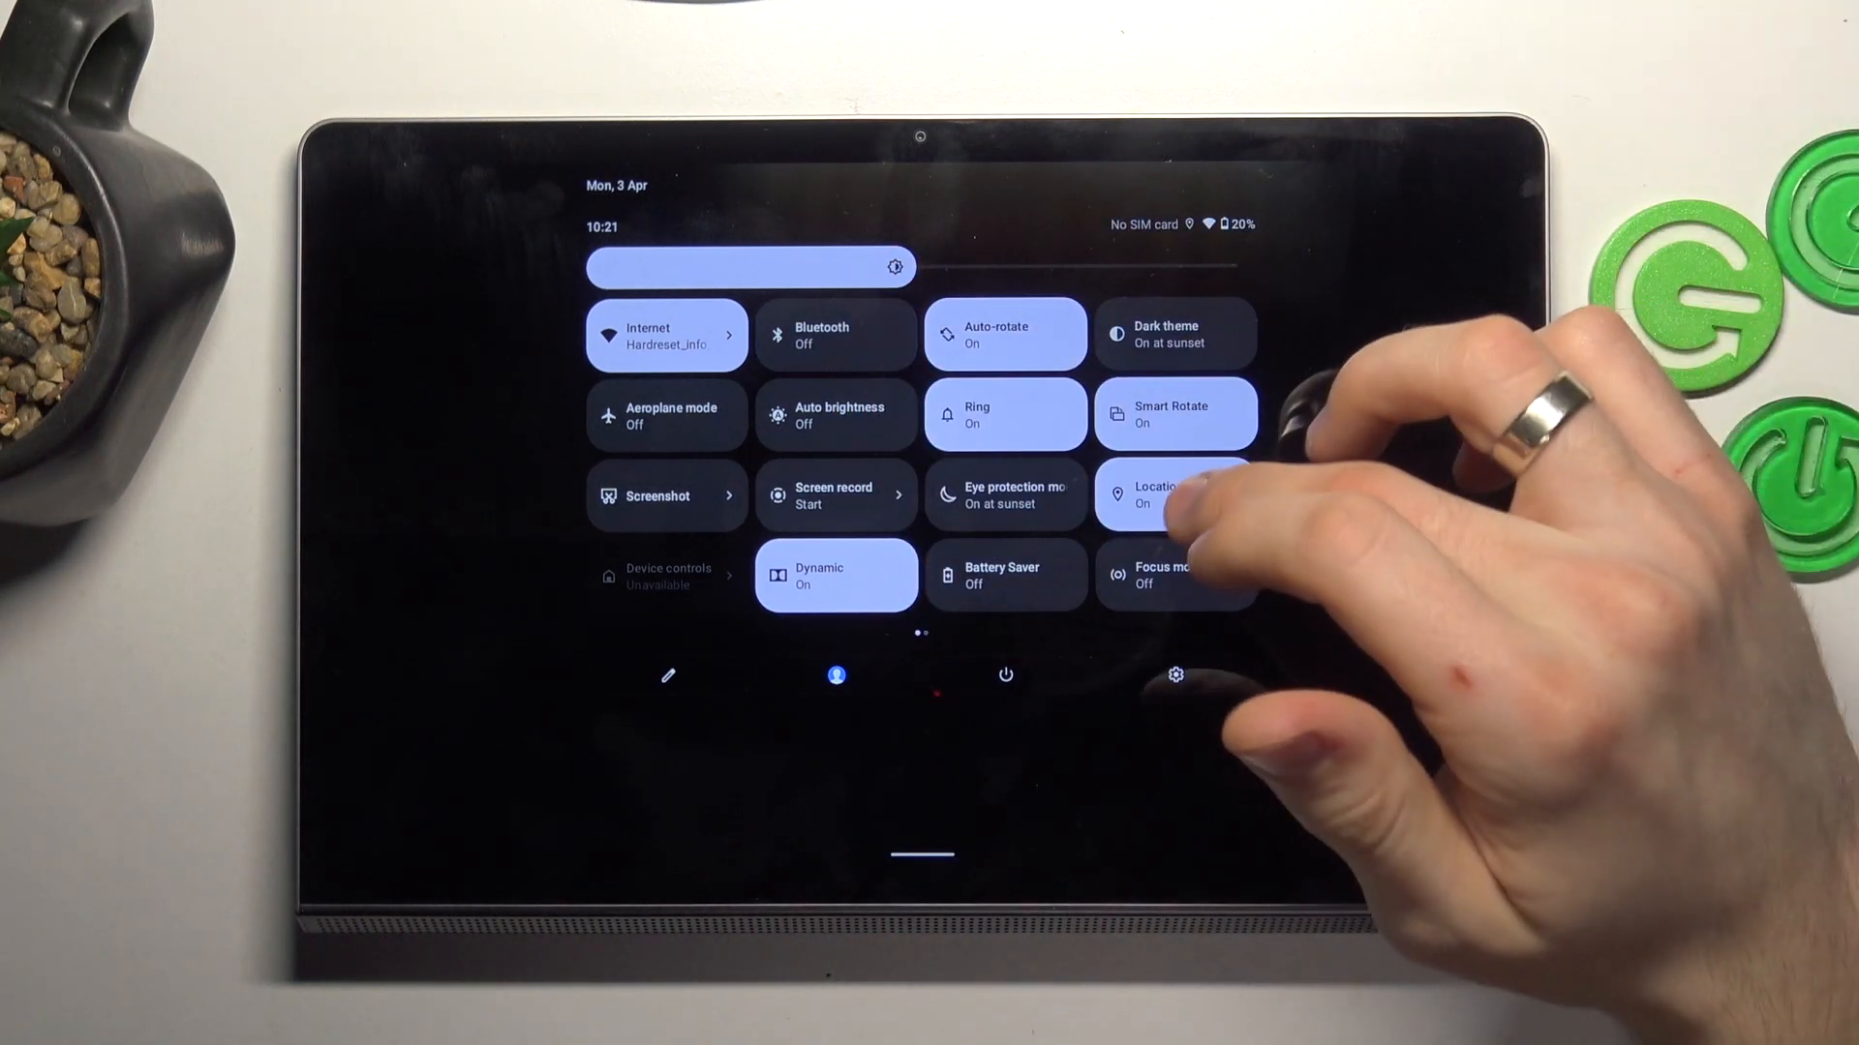
click(1173, 493)
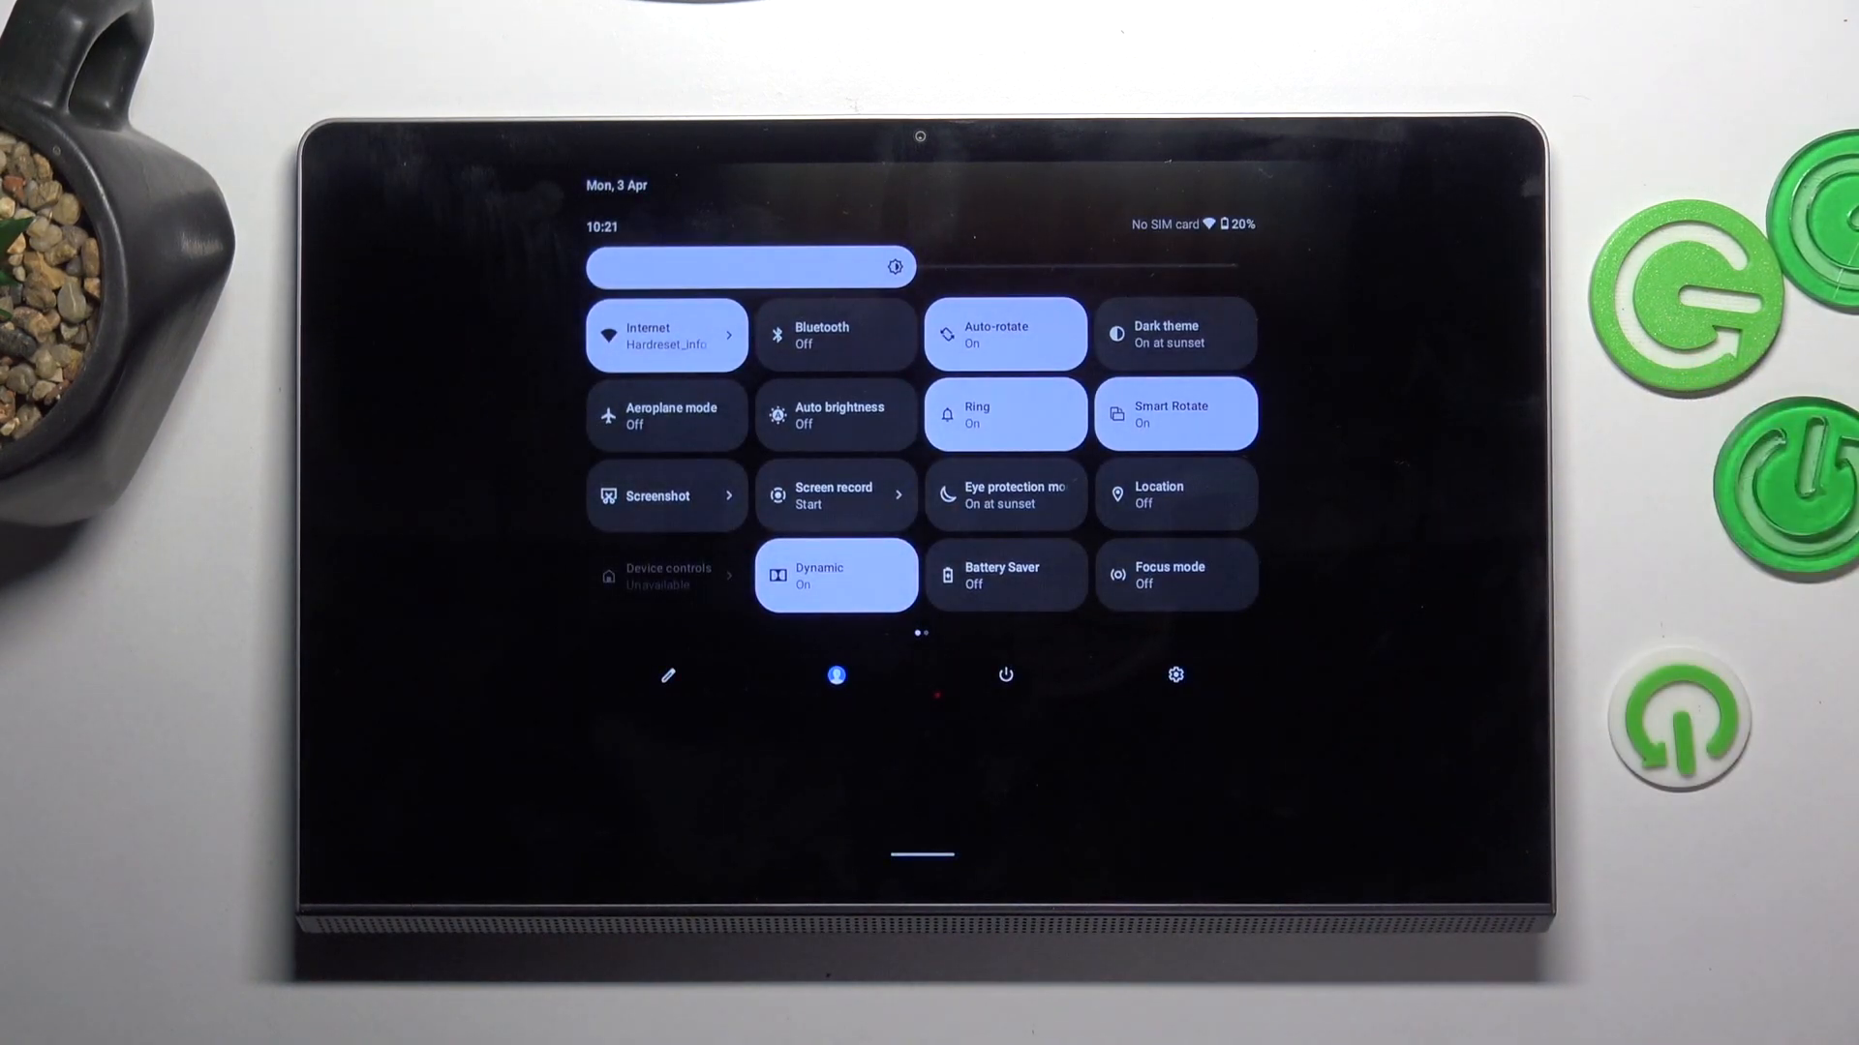
- Switch Dark theme off so both Dark theme and Eye protection show Off
click(1175, 333)
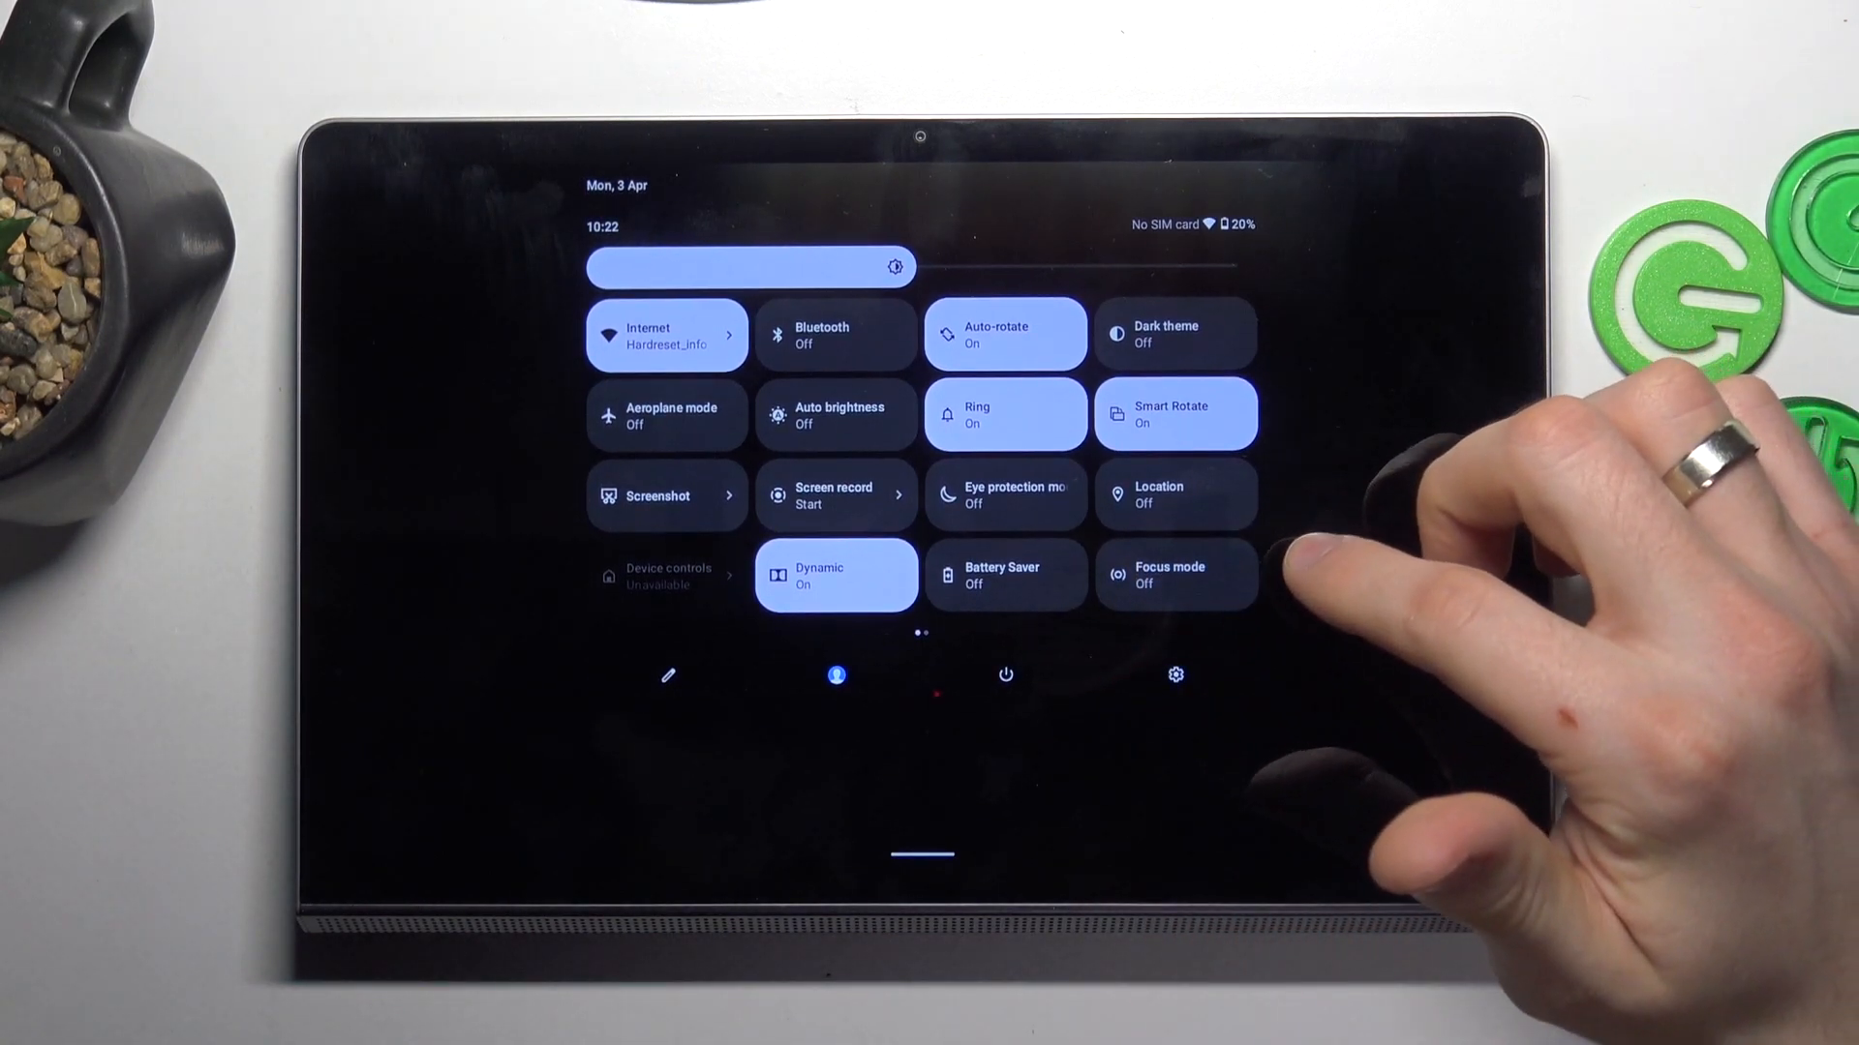
scroll(left, 3)
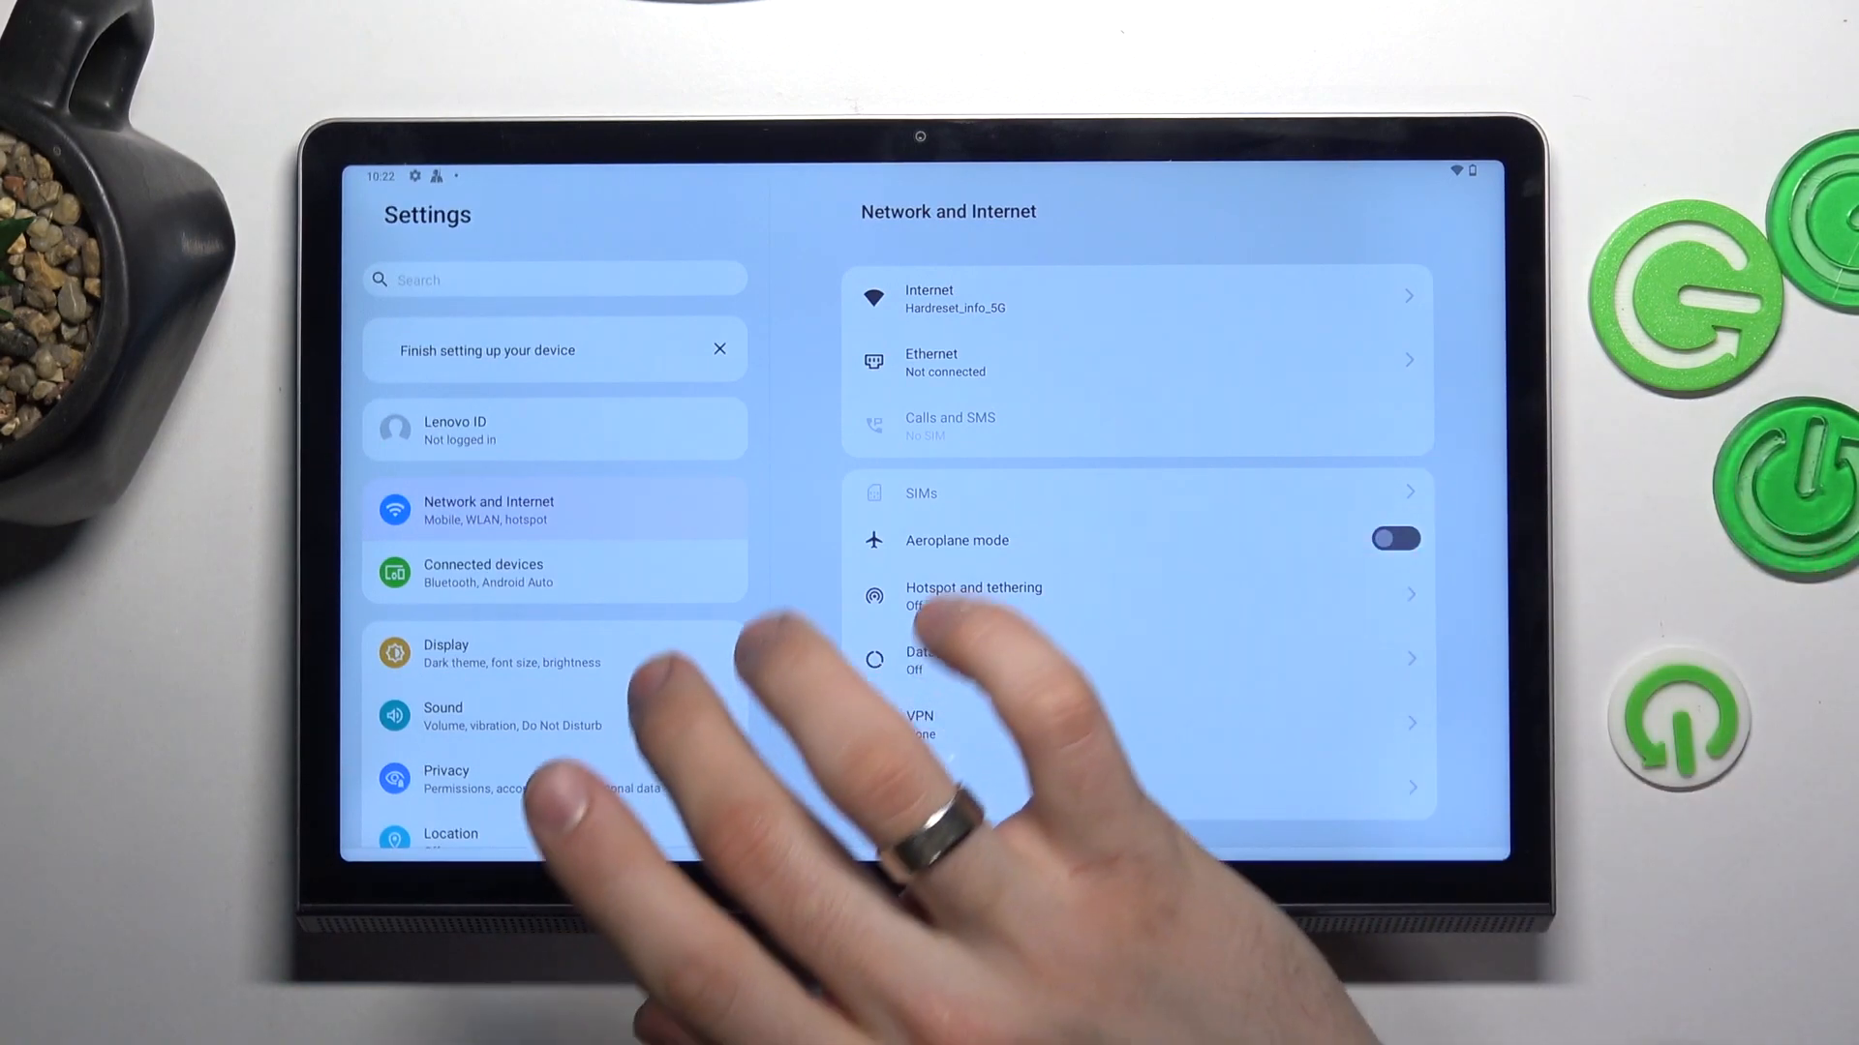
- Show the Battery page in Settings: 20% charge, Battery Saver off
scroll(down, 3)
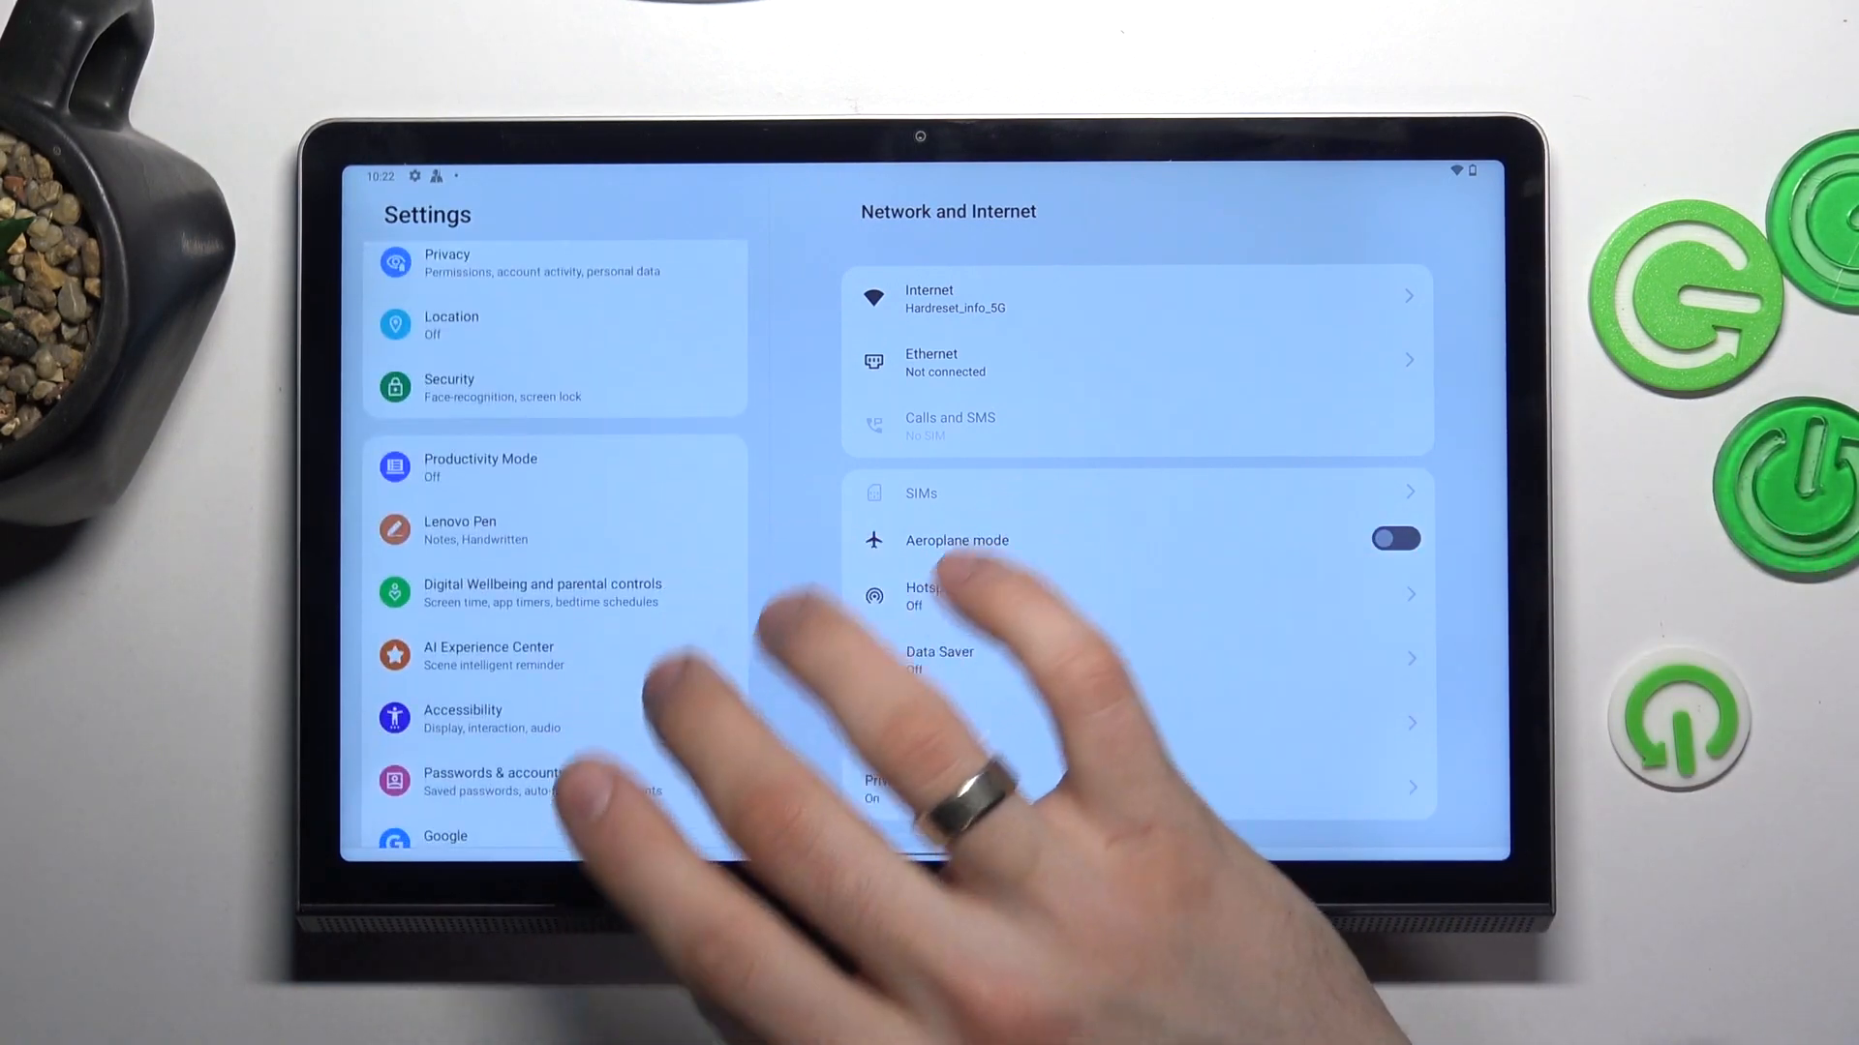
scroll(down, 3)
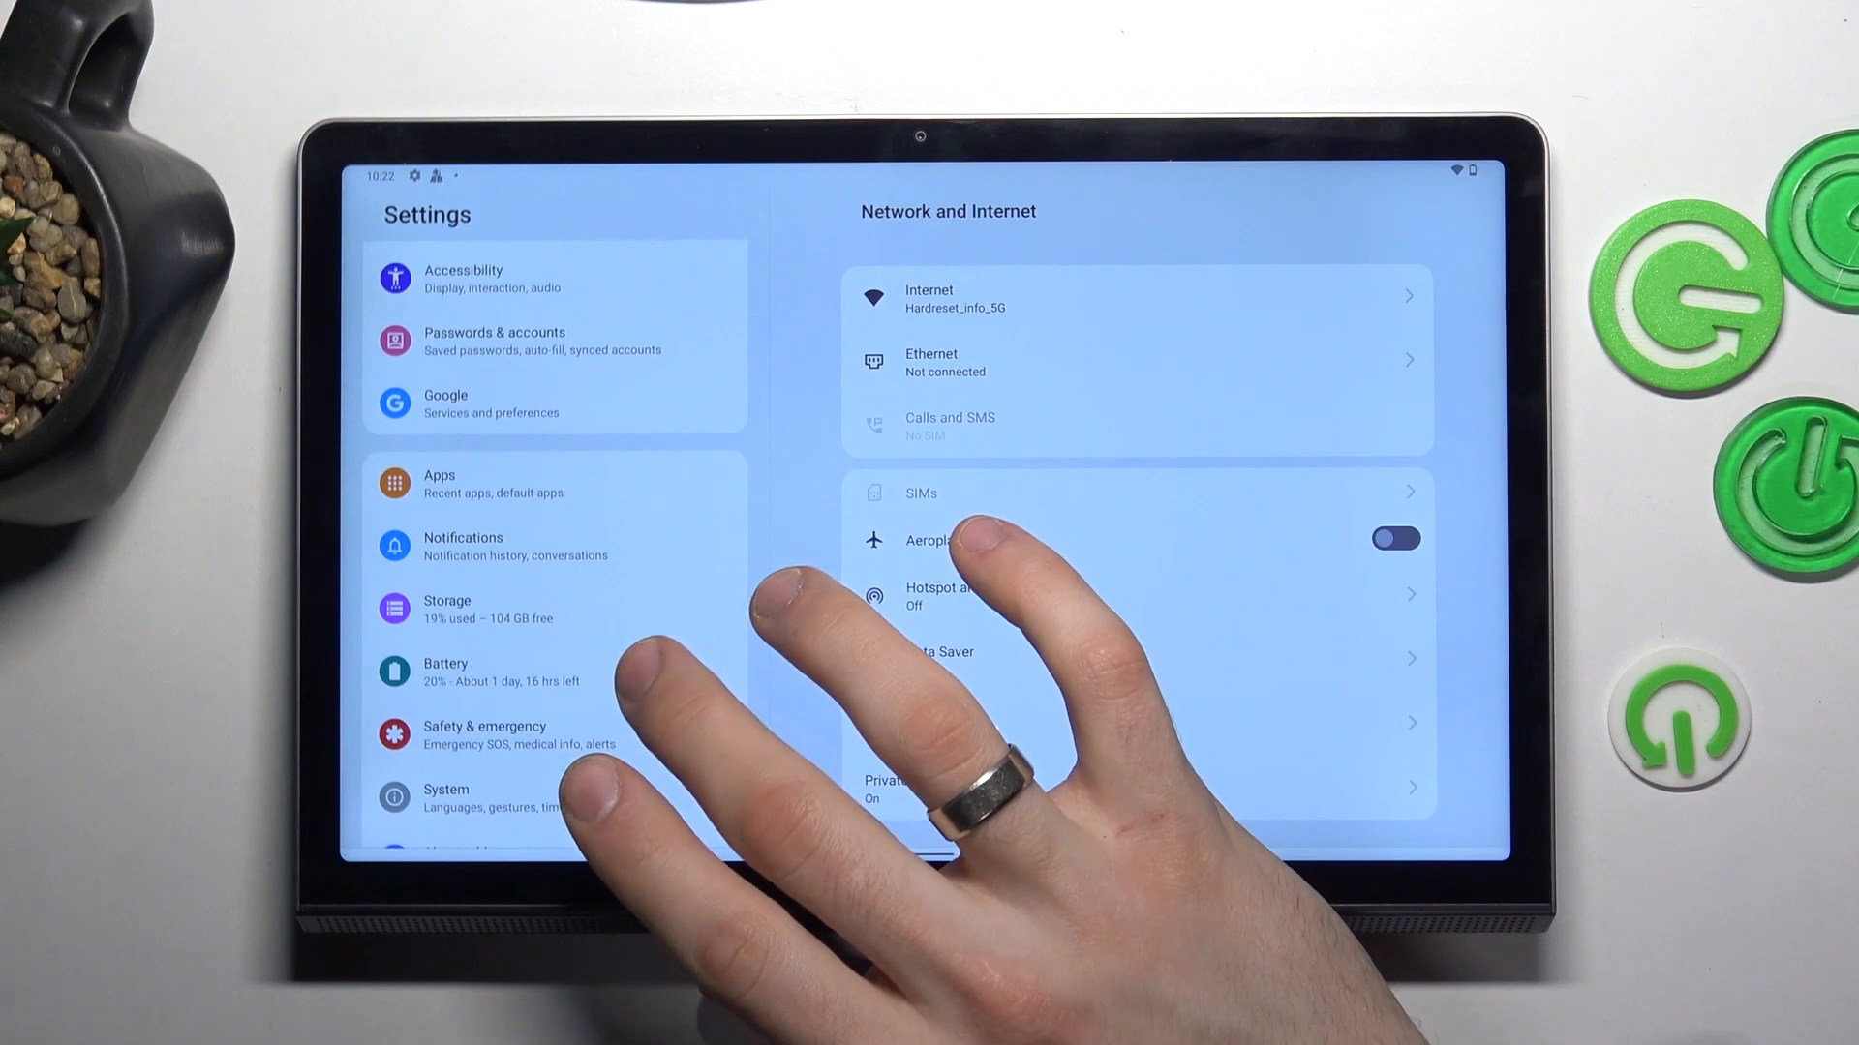
click(474, 672)
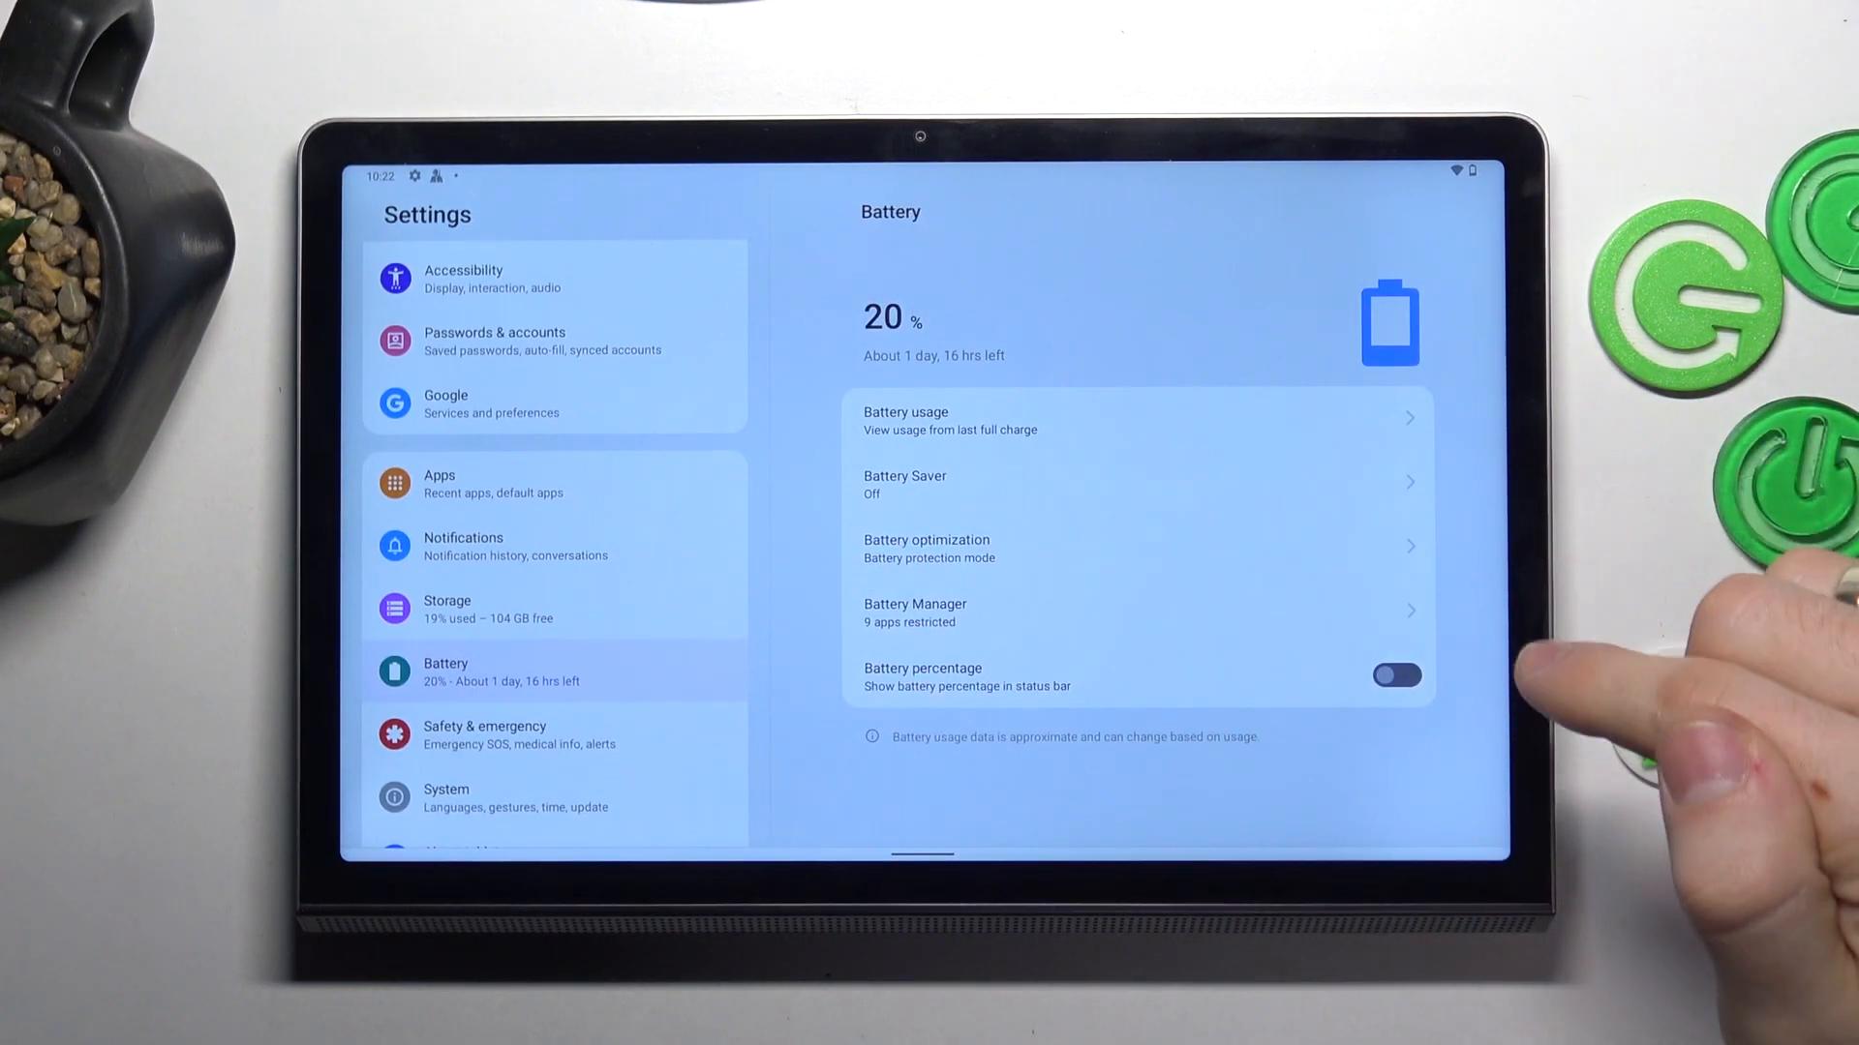
click(1396, 675)
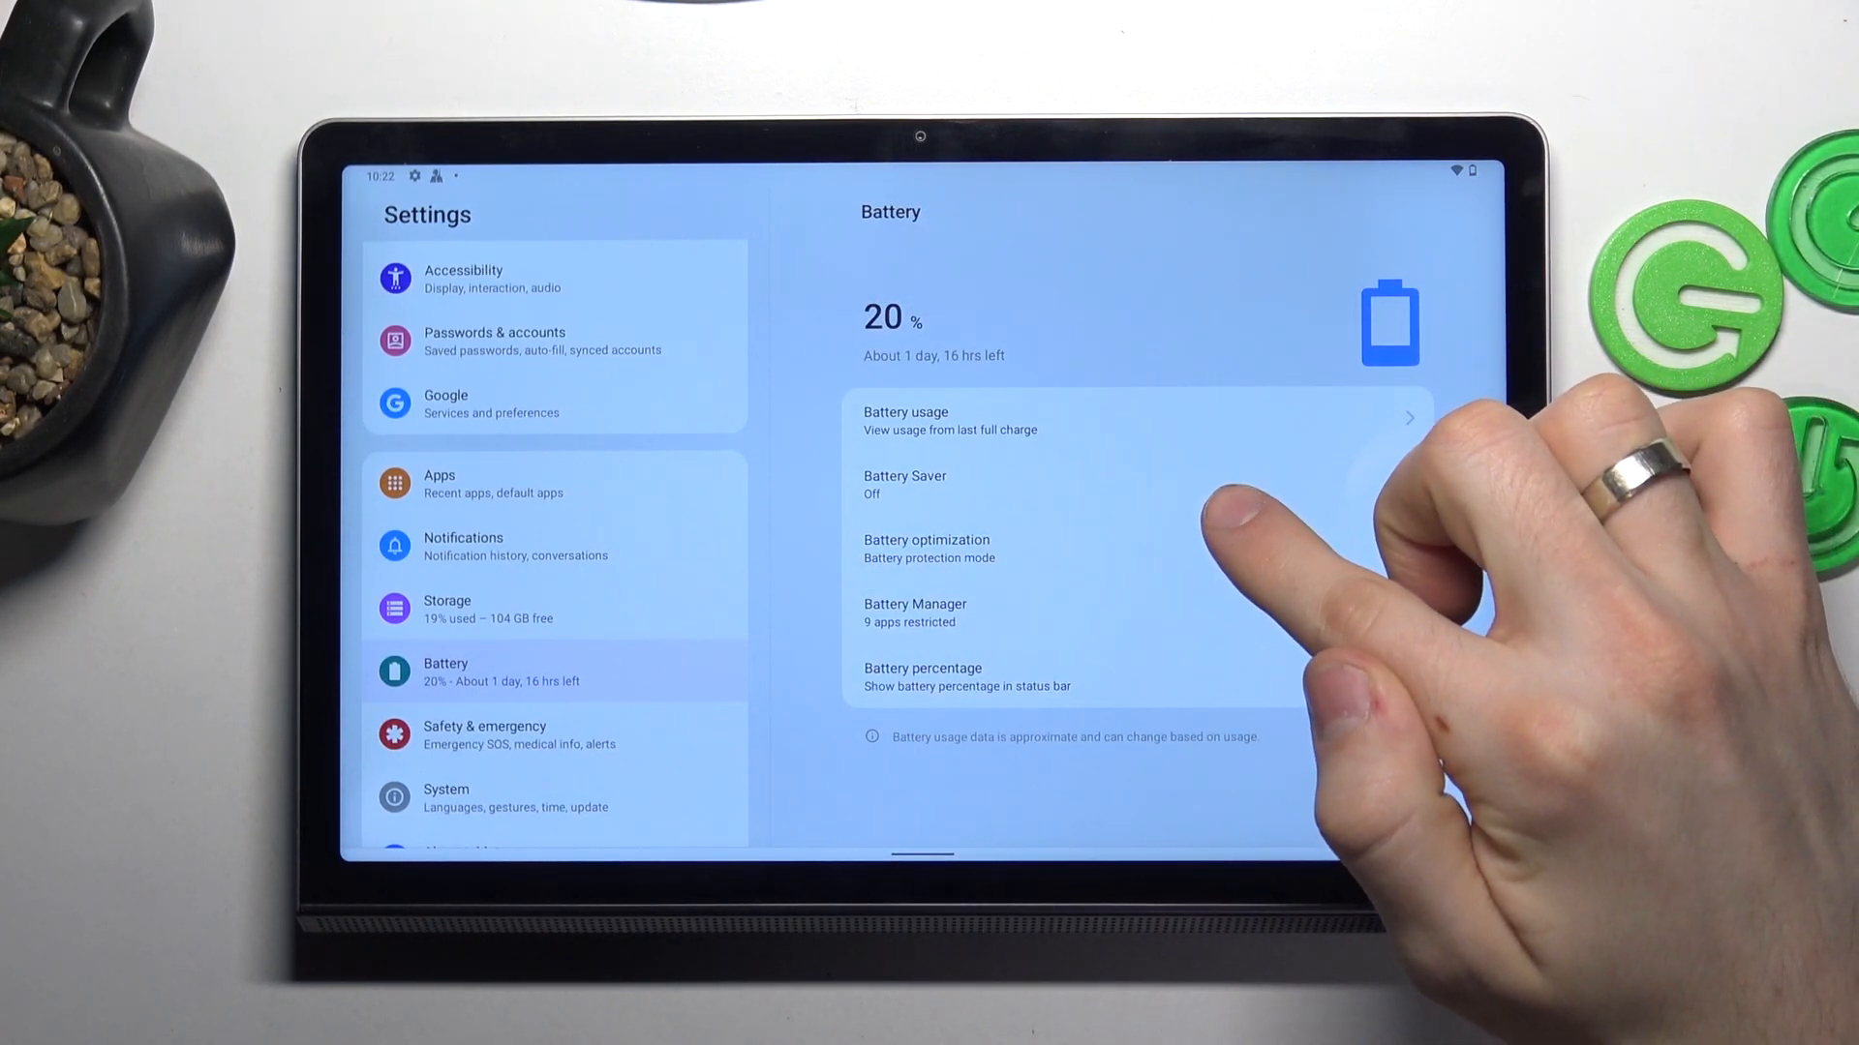
- Turn Battery Saver on now, switching the tablet interface to dark
click(904, 484)
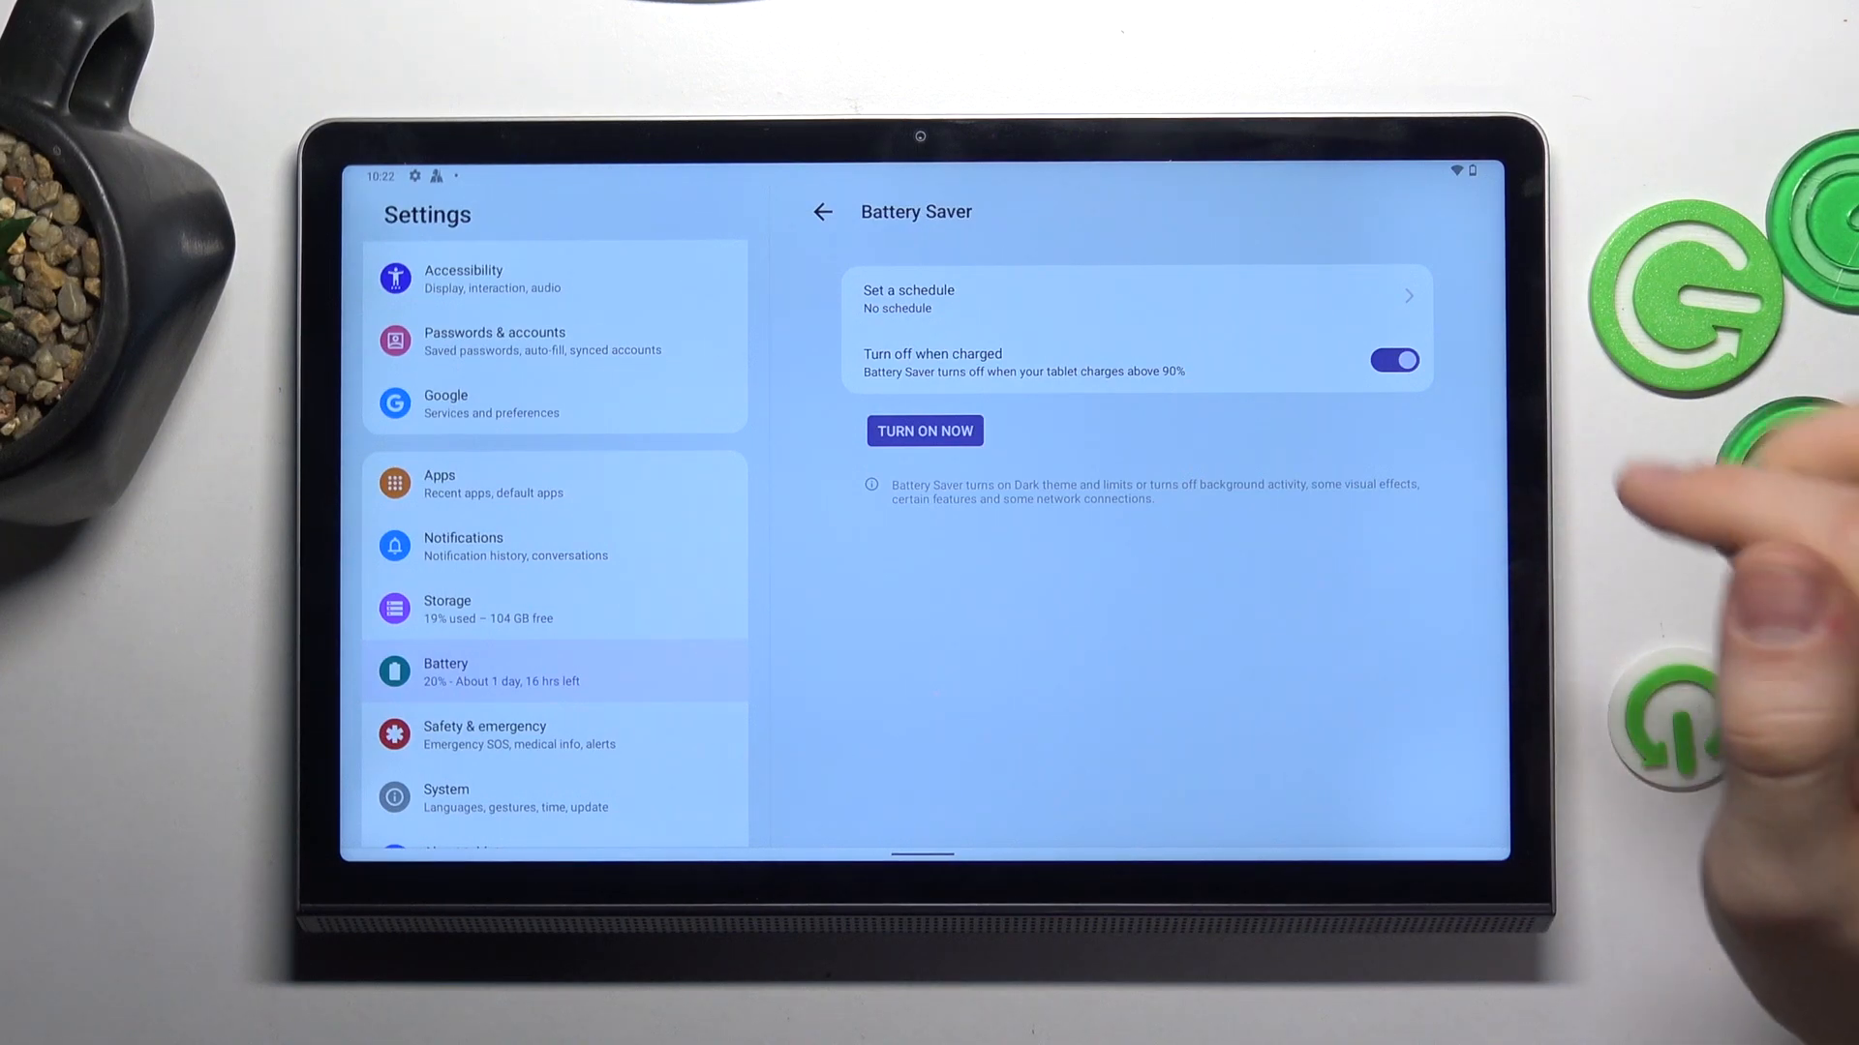
click(926, 429)
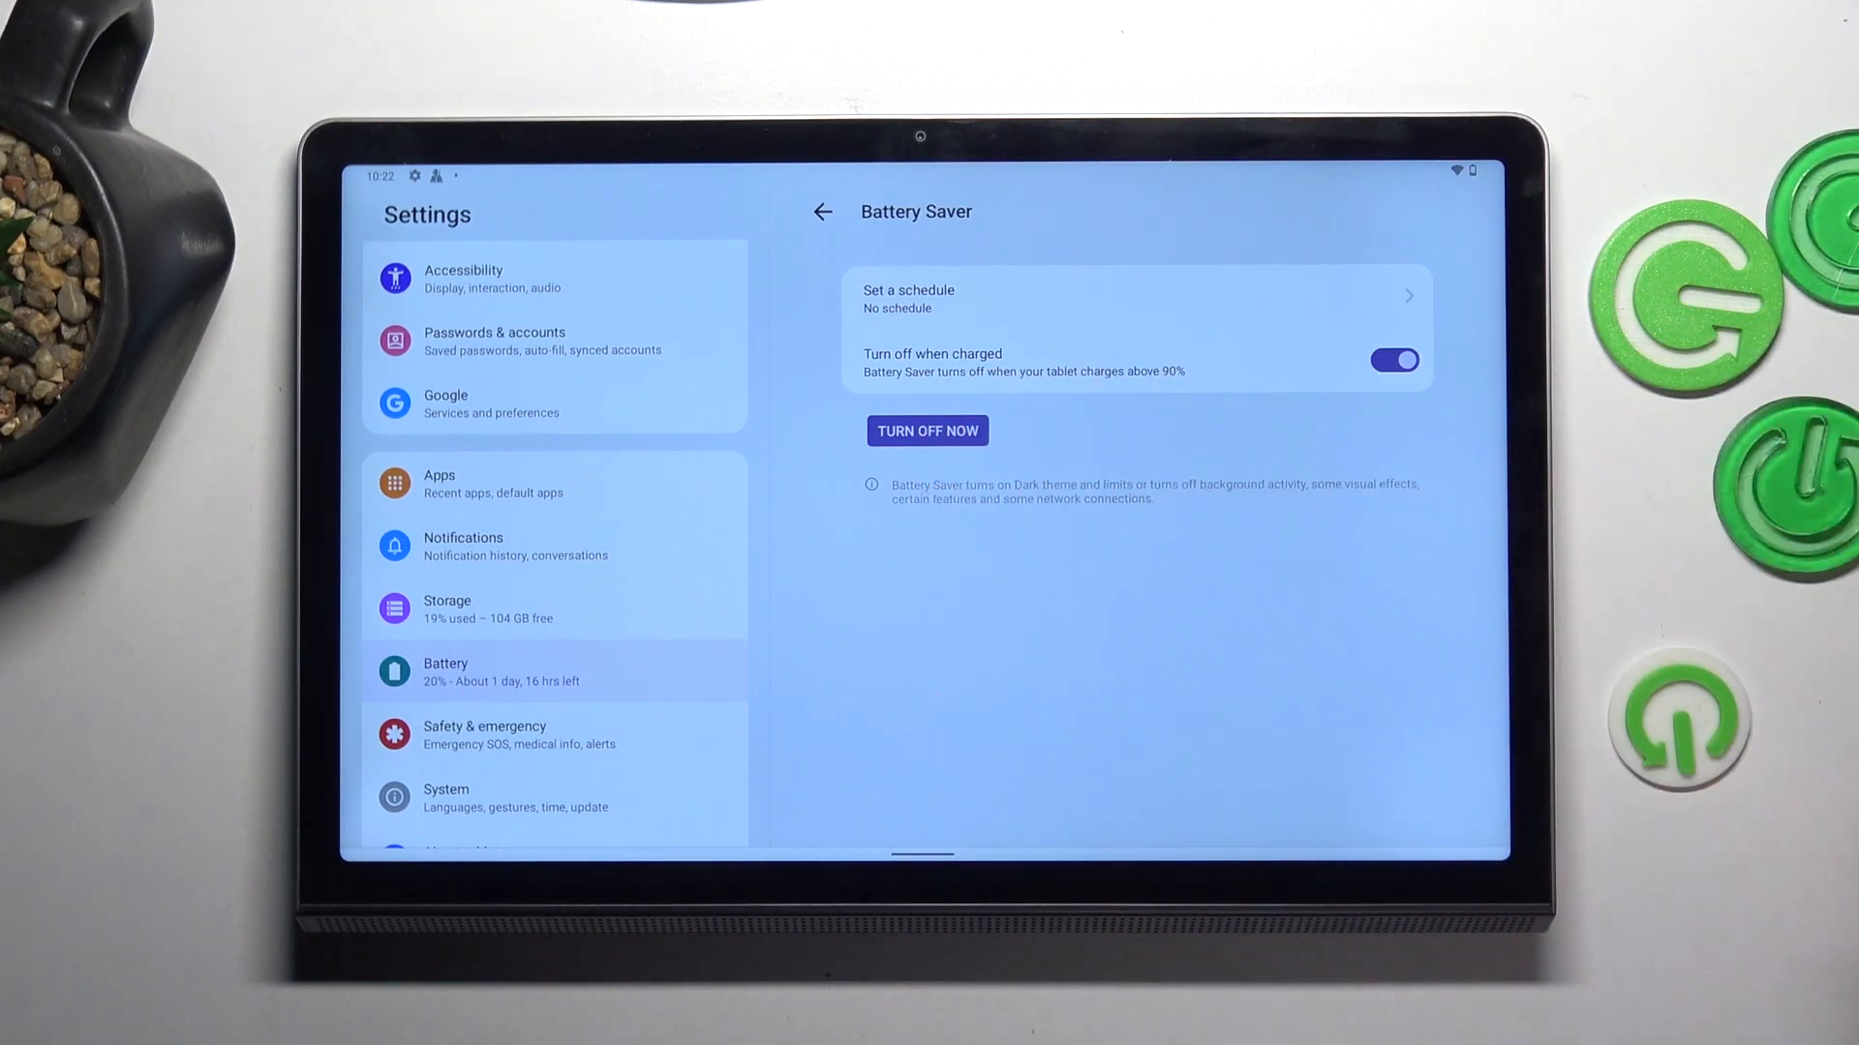
click(928, 430)
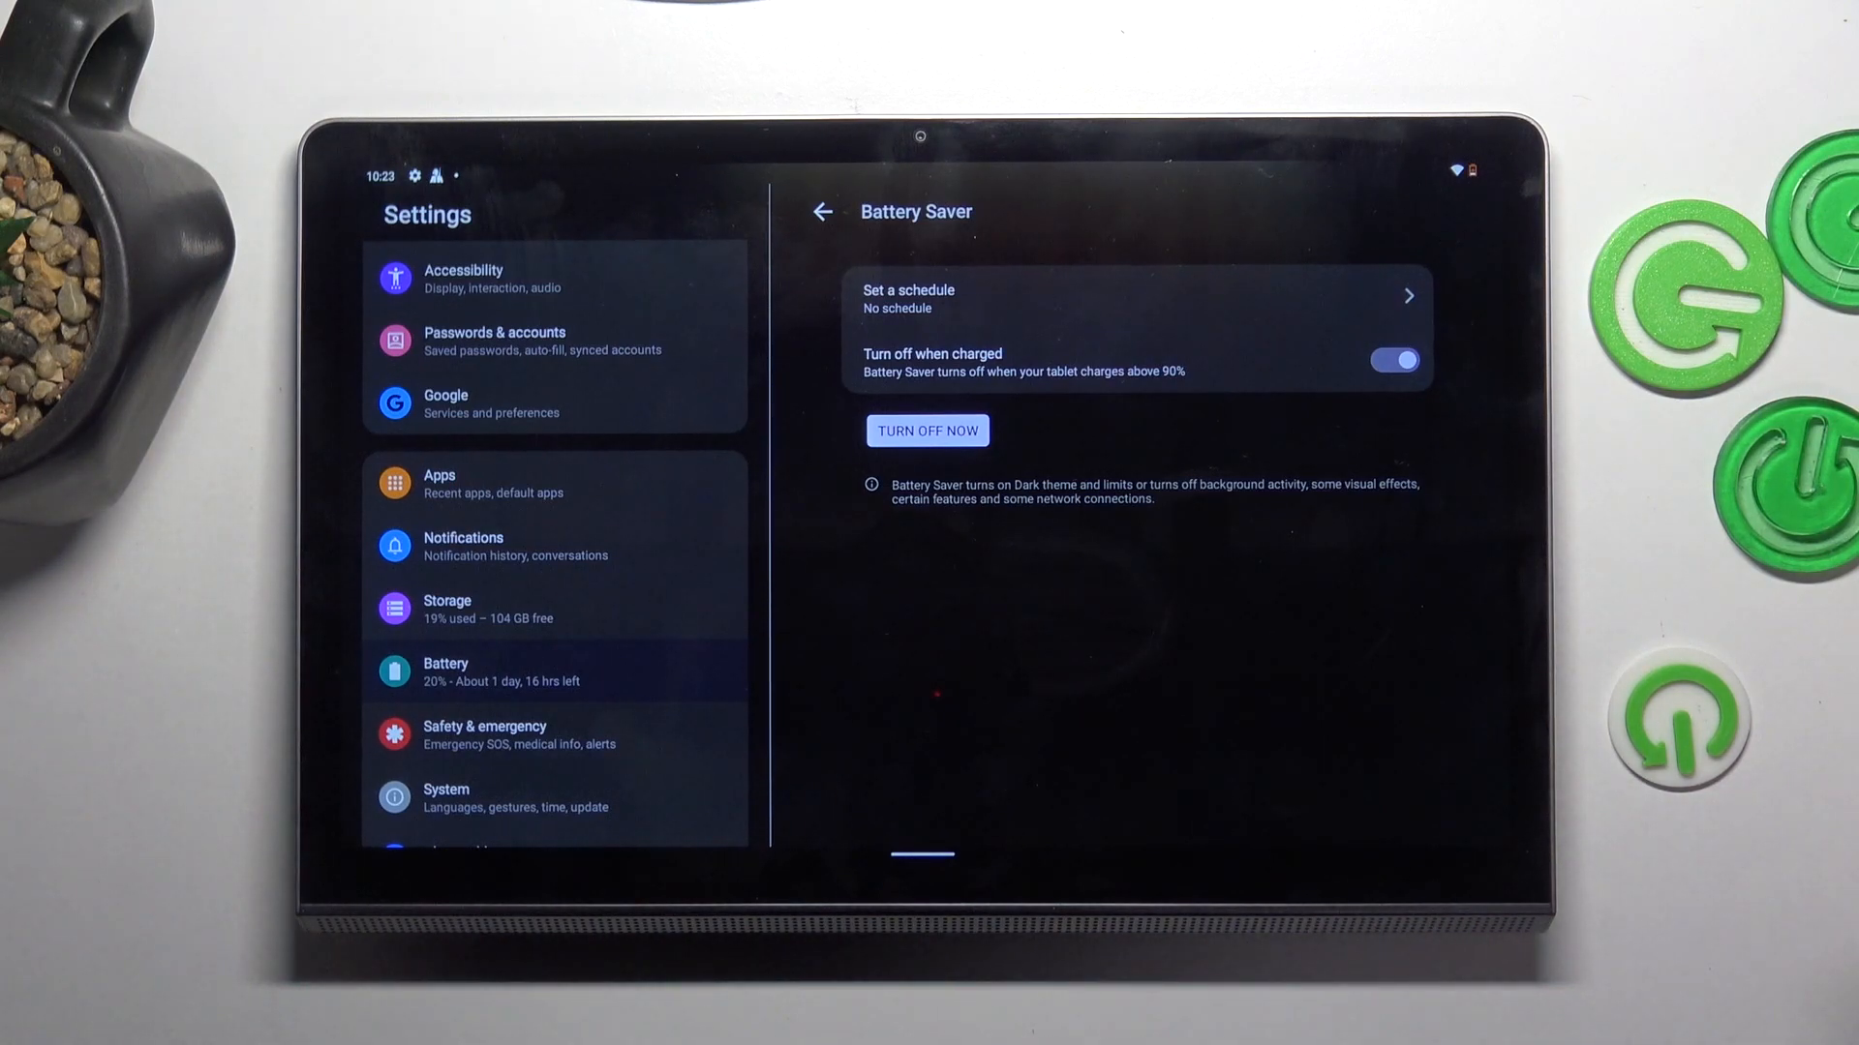
mouse_move(1765, 498)
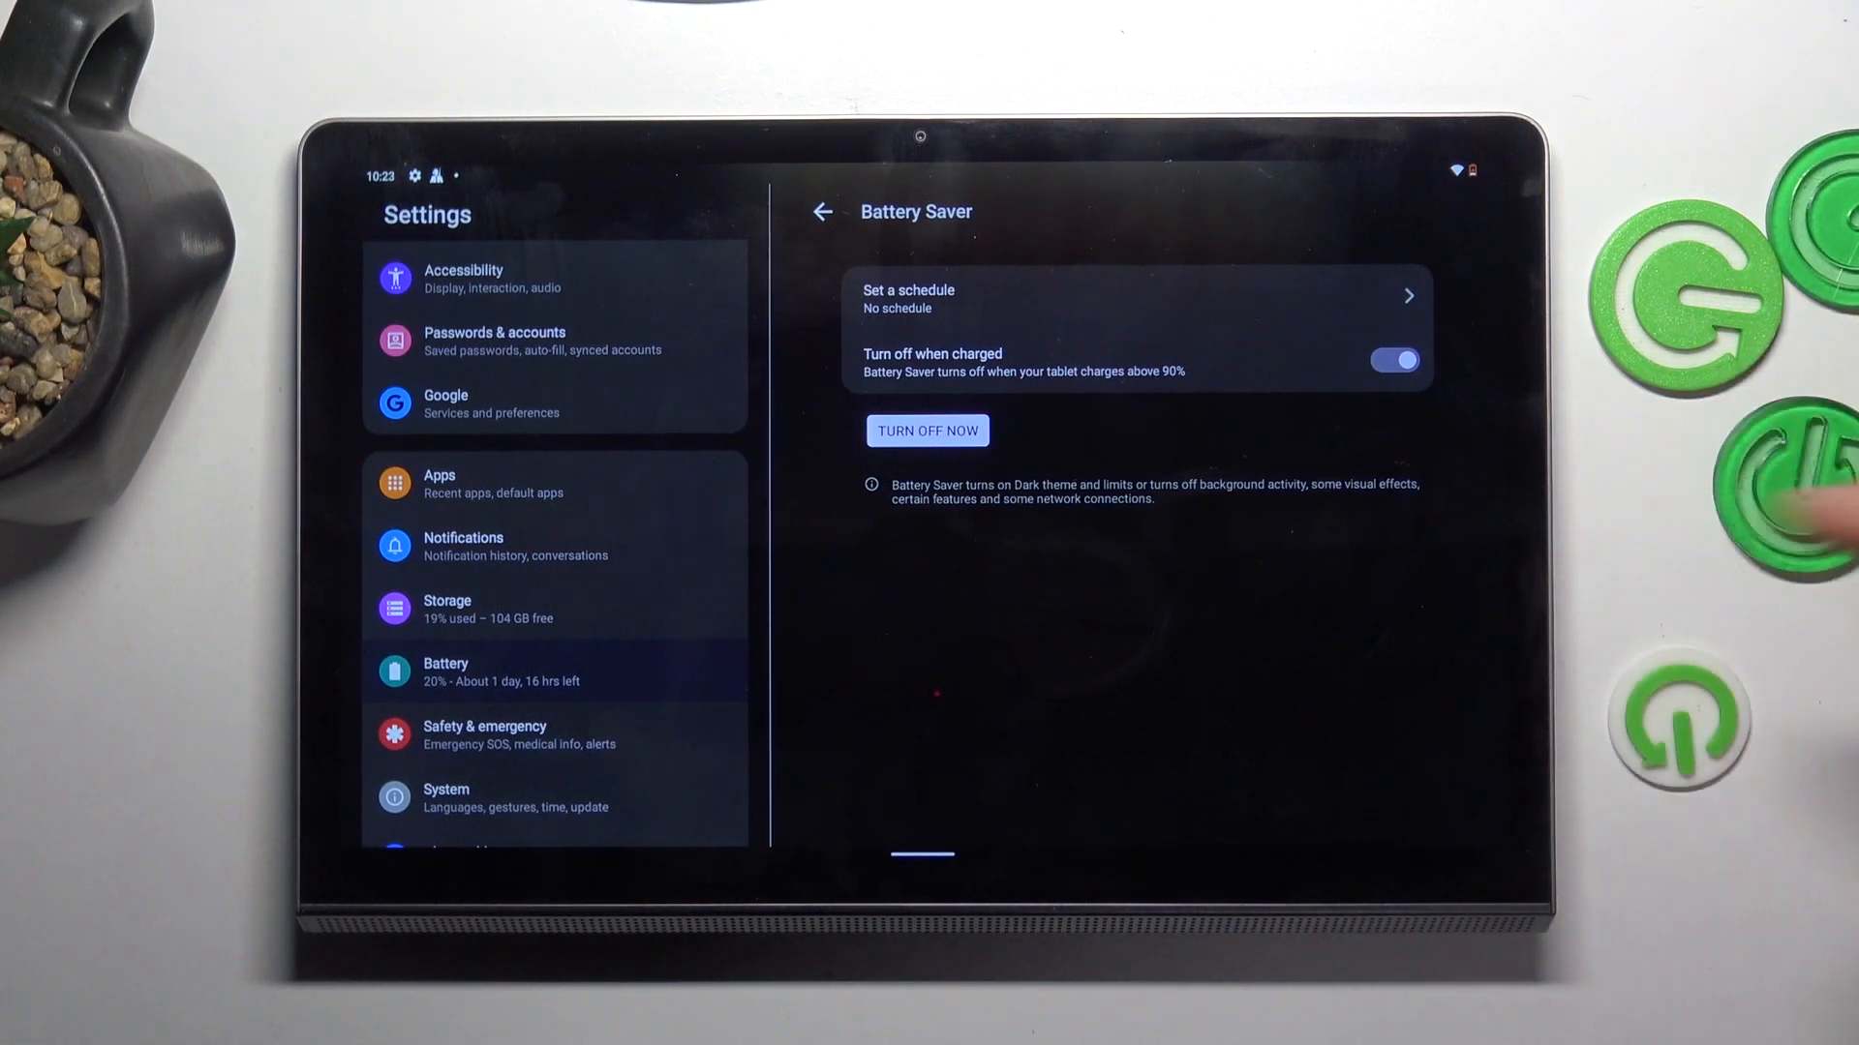